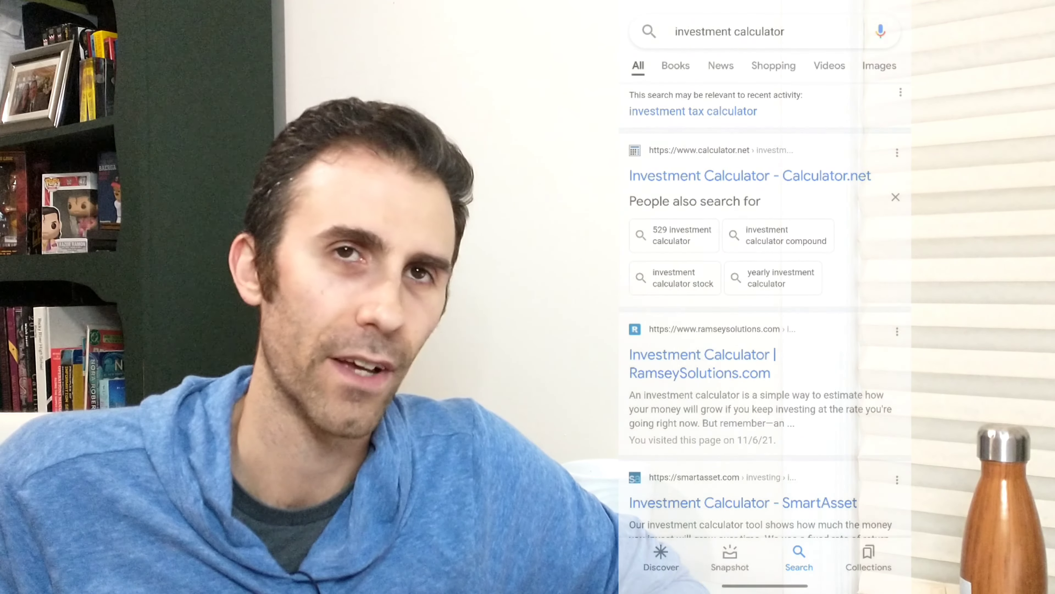
# Step: Go to Calculator.net's Investment Calculator from the 'investment calculator' search results
pyautogui.click(732, 175)
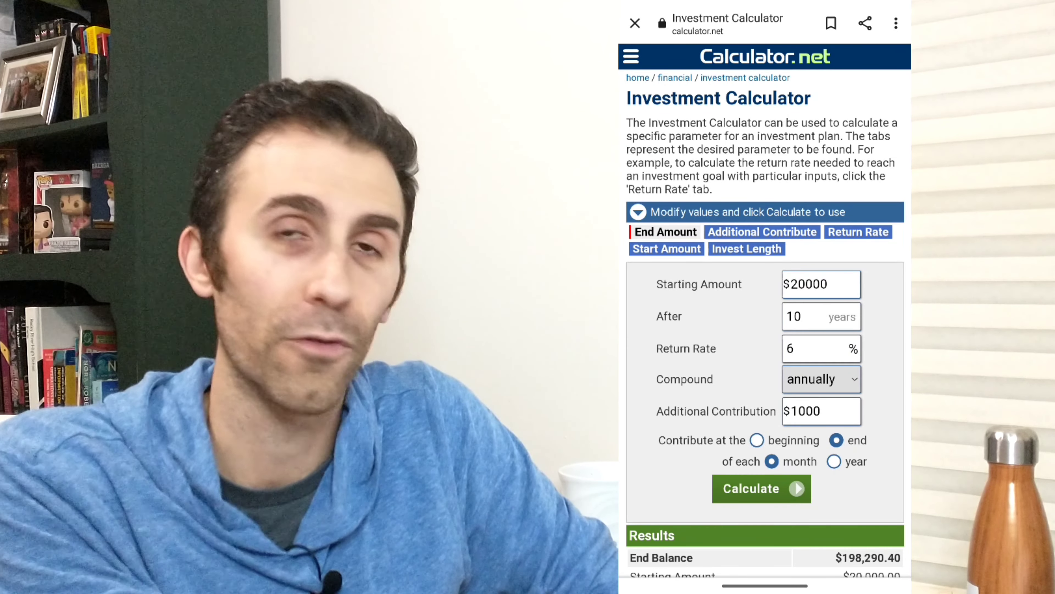
# Step: Compute $0 start, 7% return, $2,512.50 beginning-of-month contributions for 10 years and review the $432,197.44 result
pyautogui.click(828, 285)
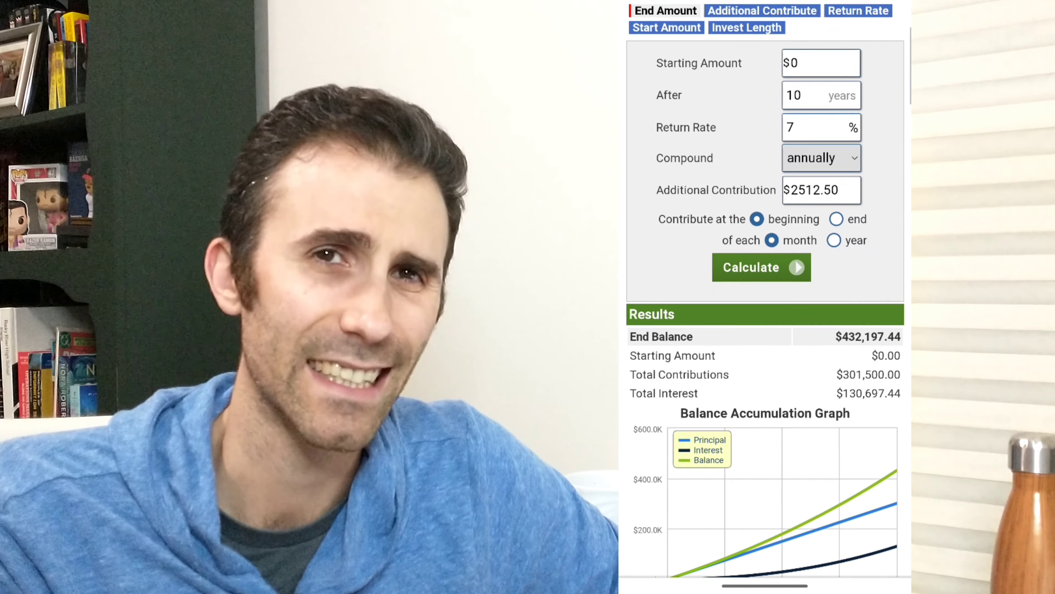
pyautogui.scroll(-3)
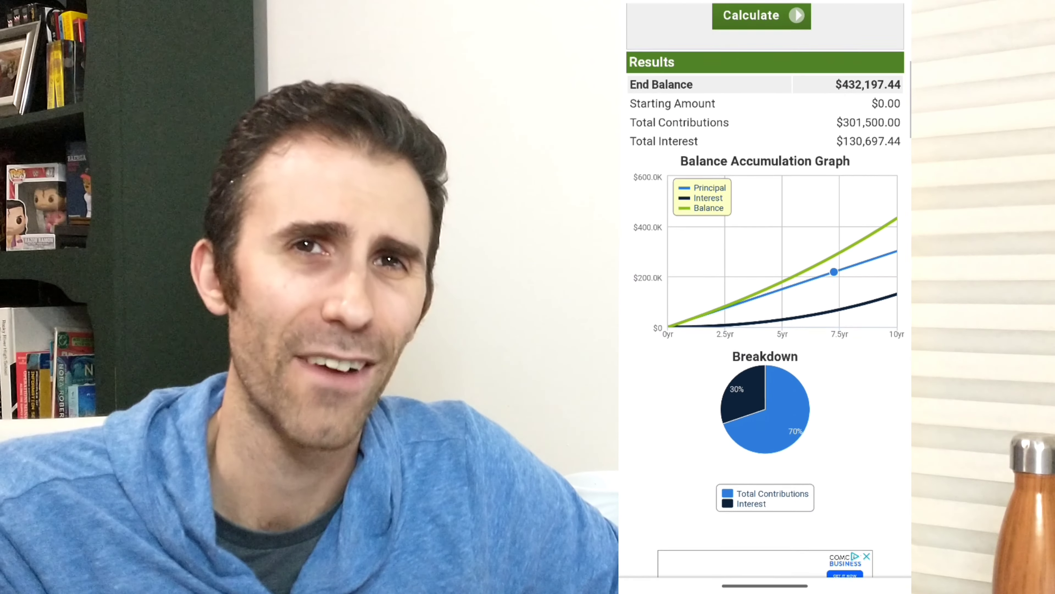
pyautogui.scroll(-3)
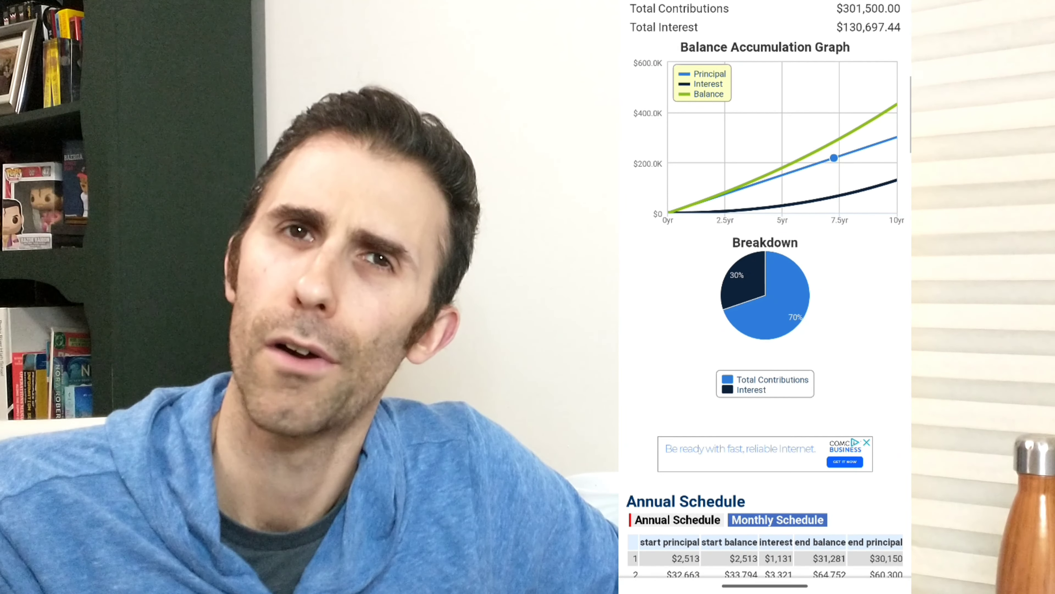
pyautogui.scroll(-3)
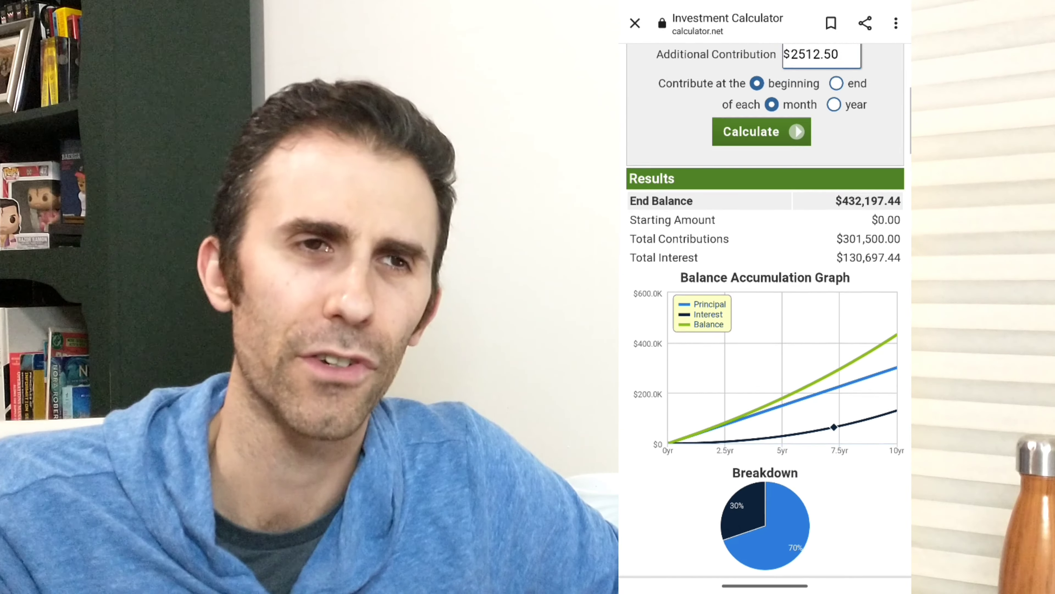
pyautogui.scroll(3)
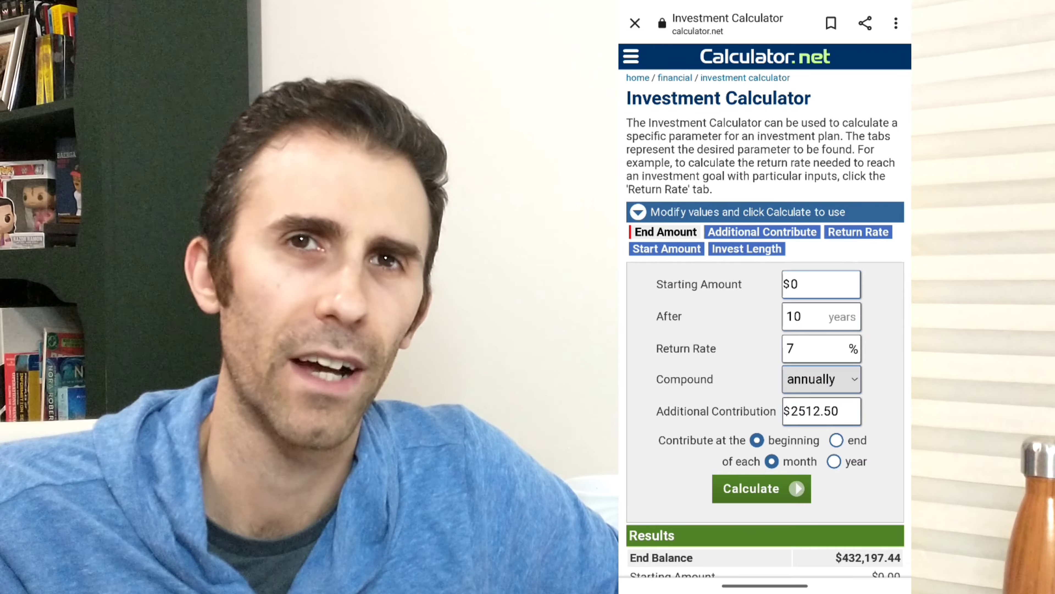